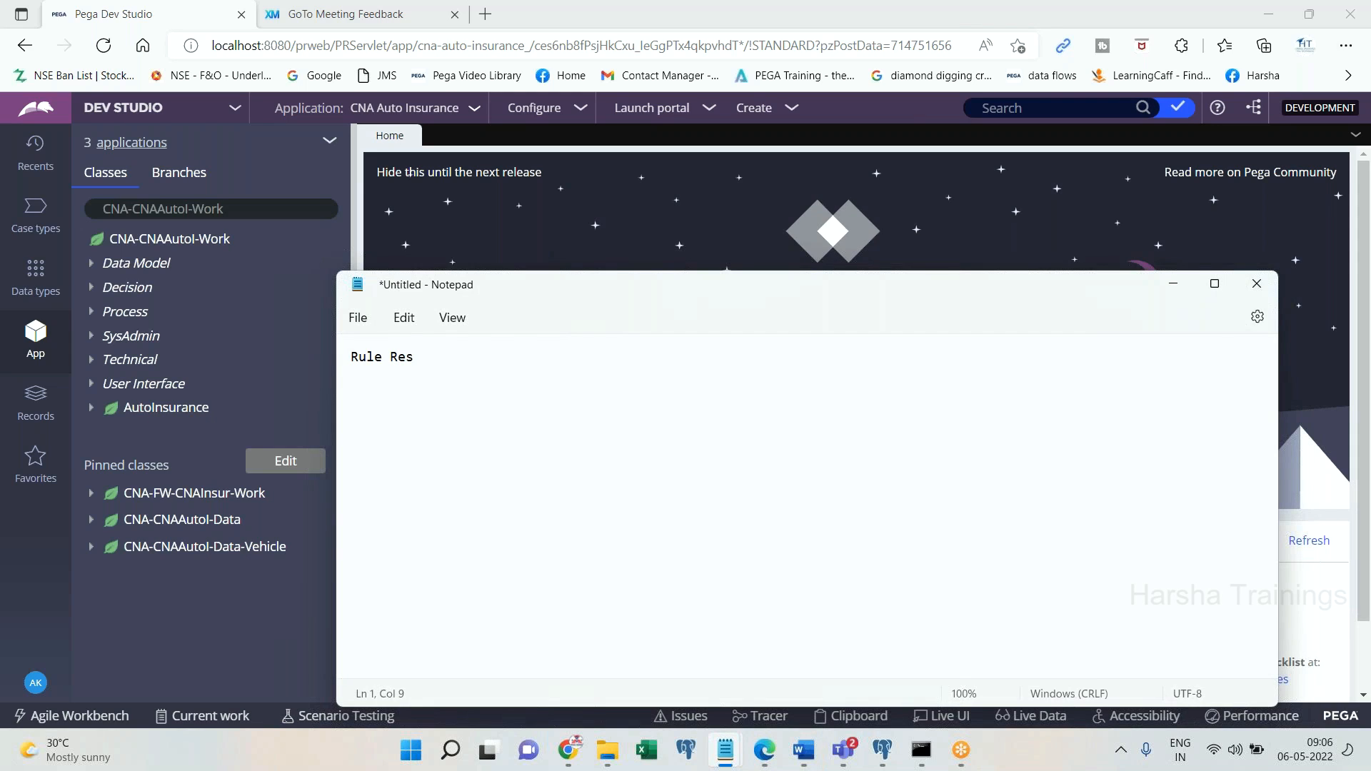
# Write the line "Rule Resolution : Picking the right rule for processing by process commander.".
pyautogui.write('olution')
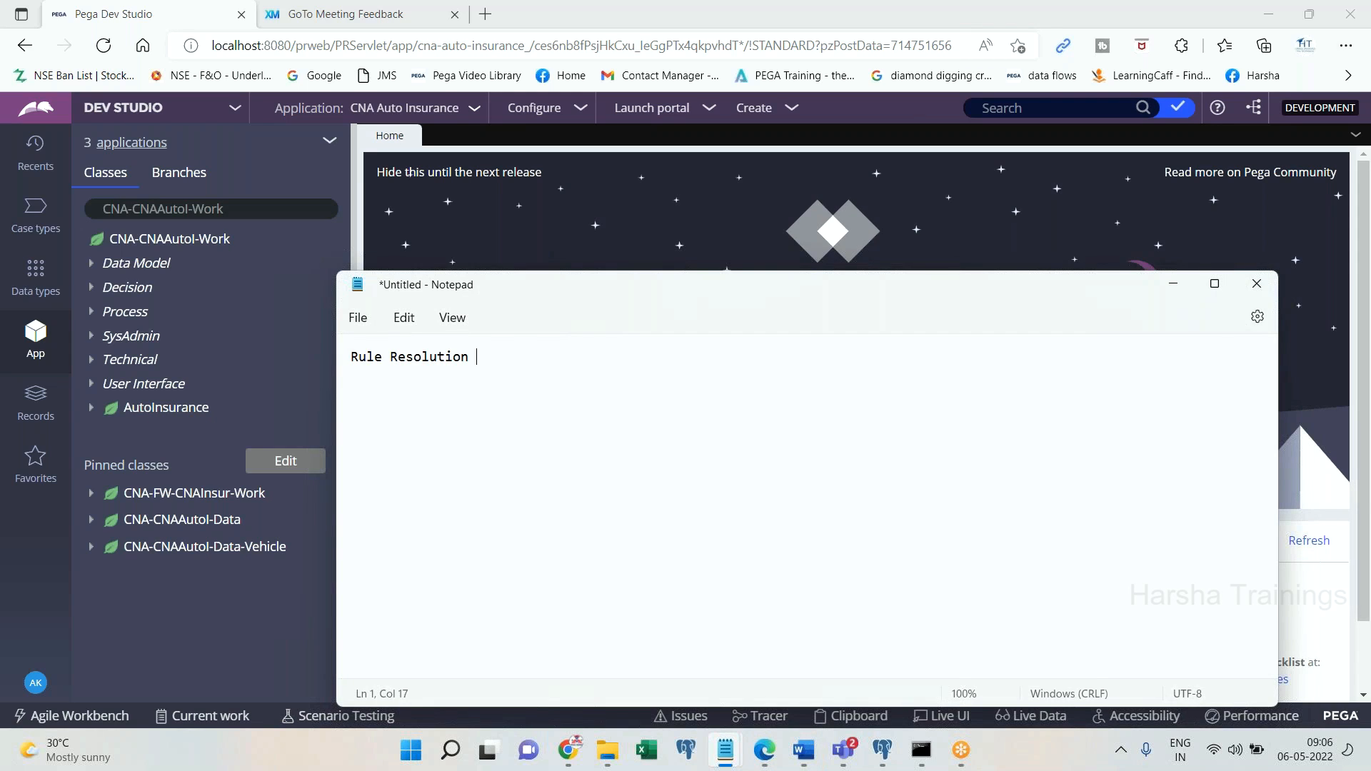
pyautogui.write(':')
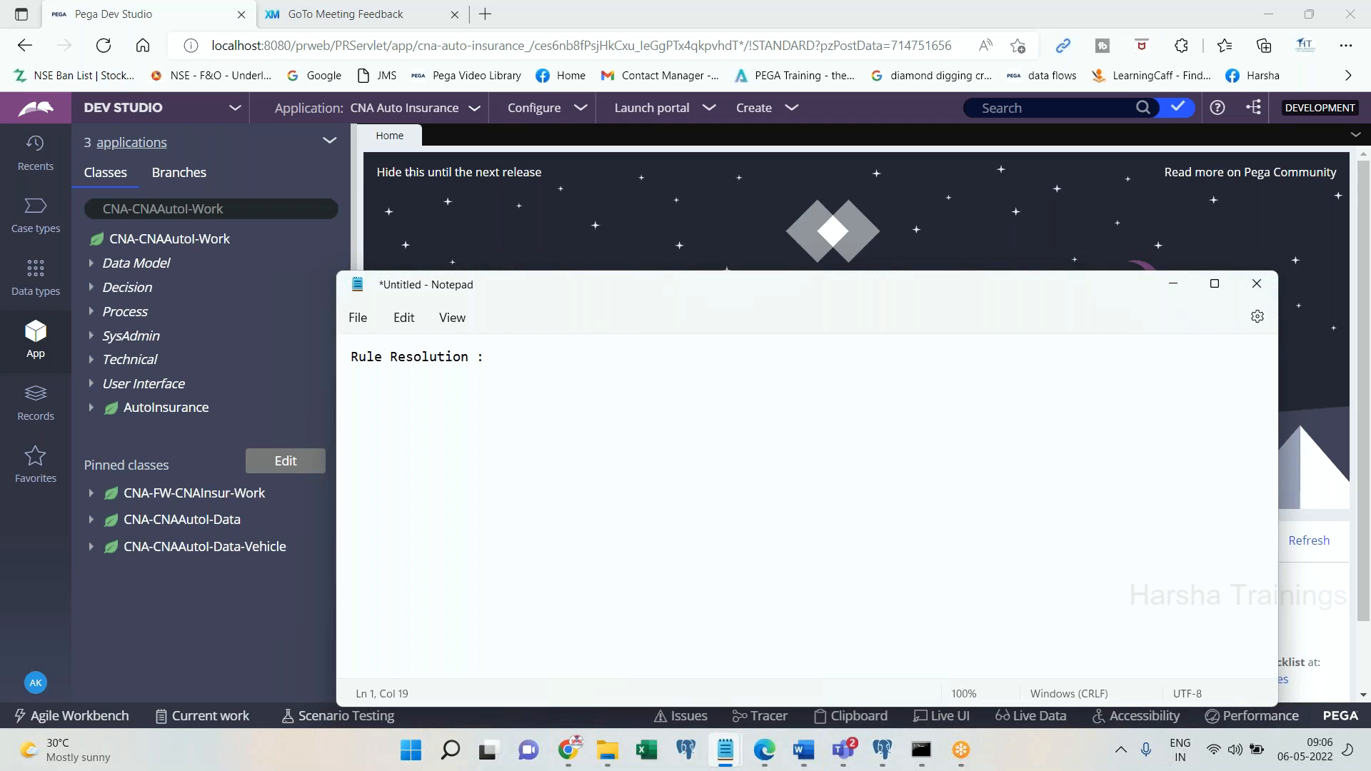
pyautogui.write('Picking th')
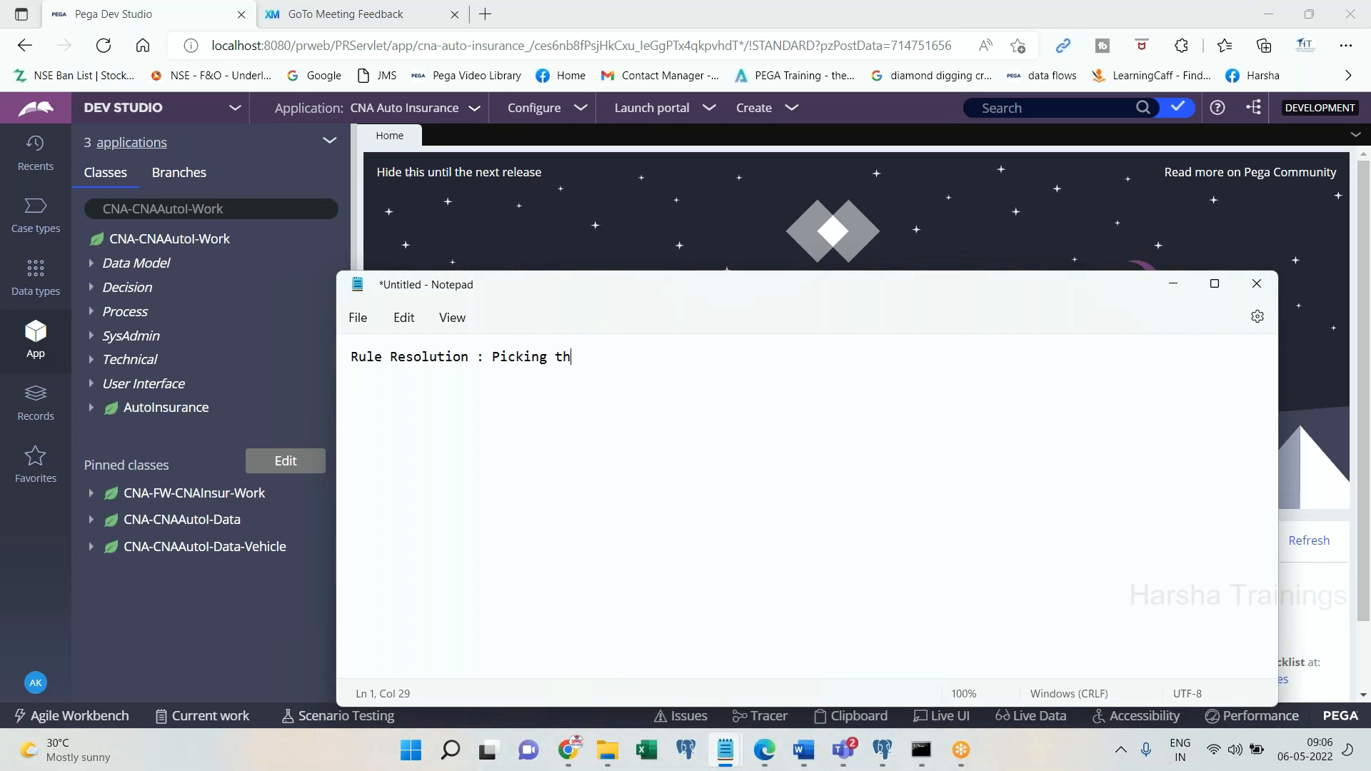
pyautogui.write('e right rul')
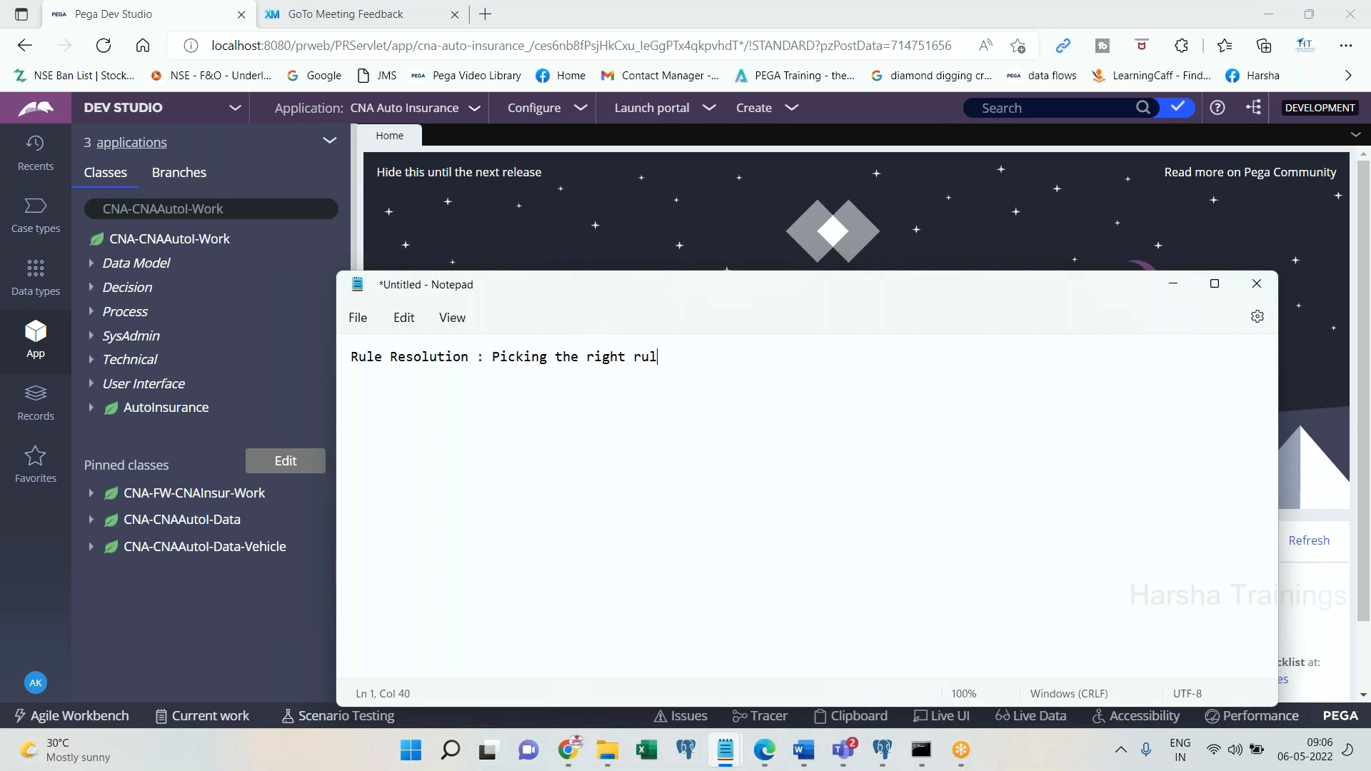
pyautogui.write('e for processing by process compp')
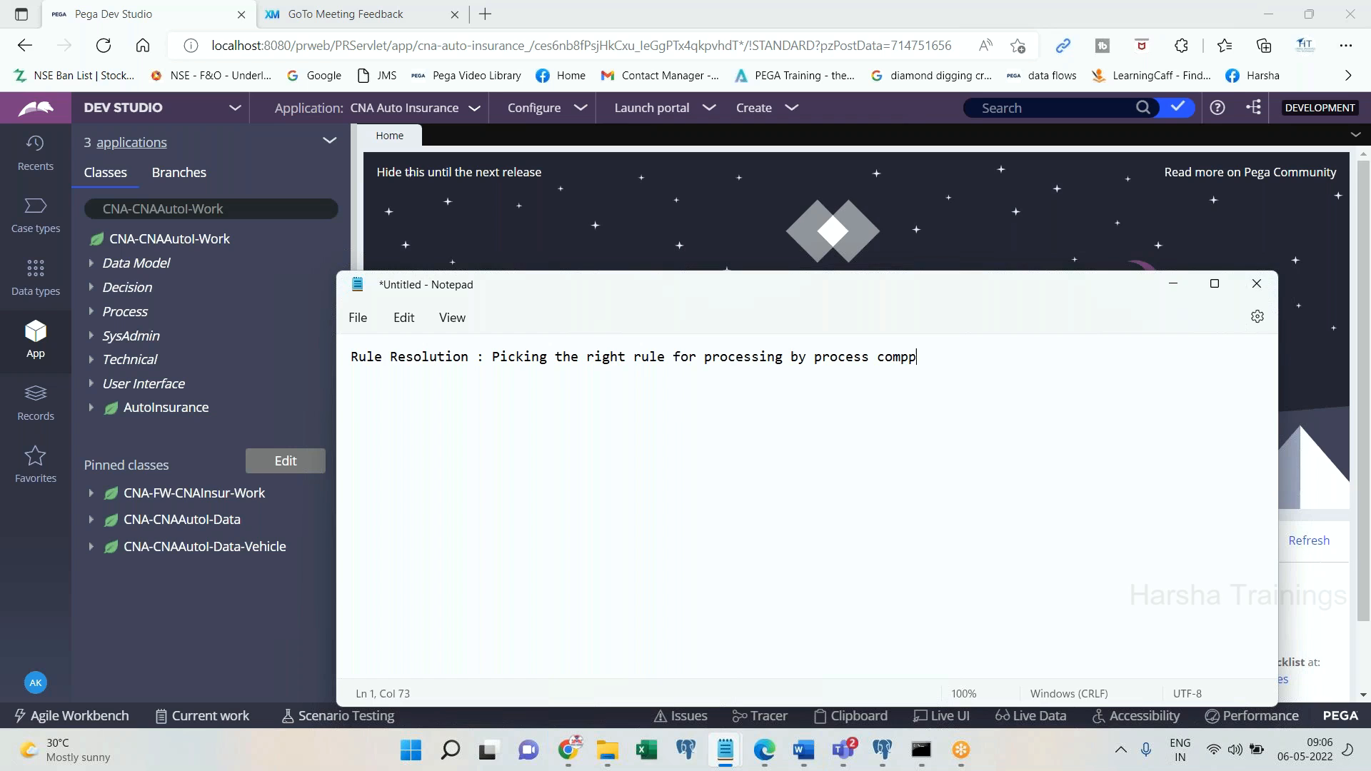
pyautogui.write('ander.')
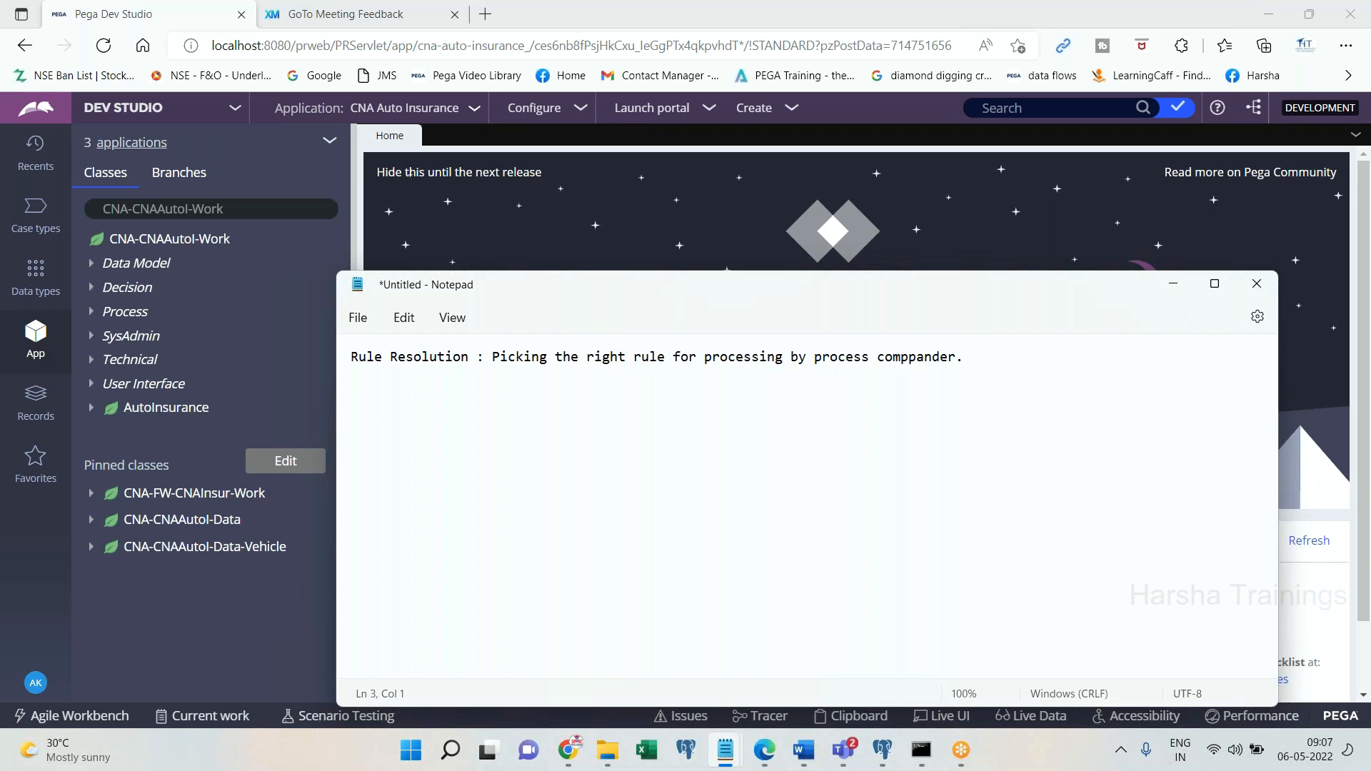
# List the first three criteria: 1. Rule Cache, 2. Class Inheritance, 3. Rule Set Heirarchy.
pyautogui.write('1')
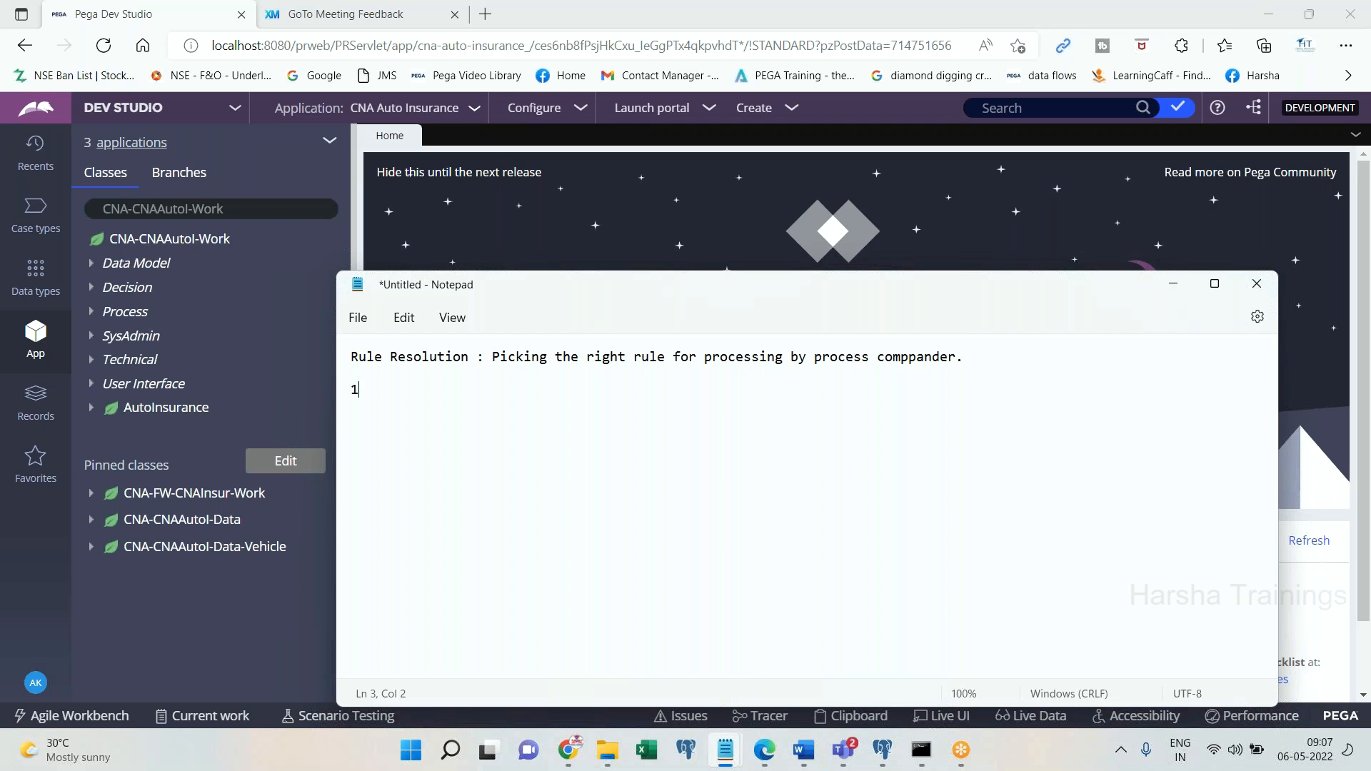
pyautogui.write('. Rule Cache')
pyautogui.write('2.')
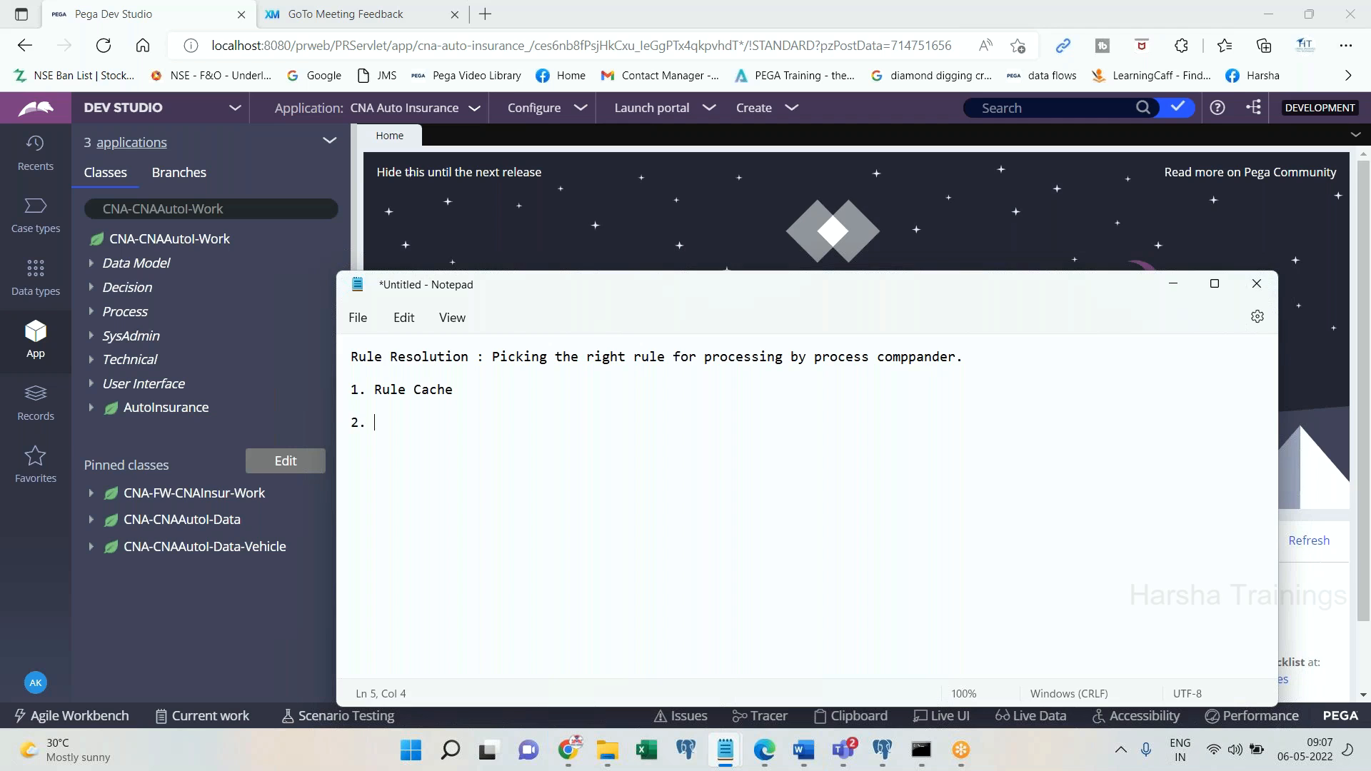
pyautogui.write('Inheritance')
pyautogui.write('2.')
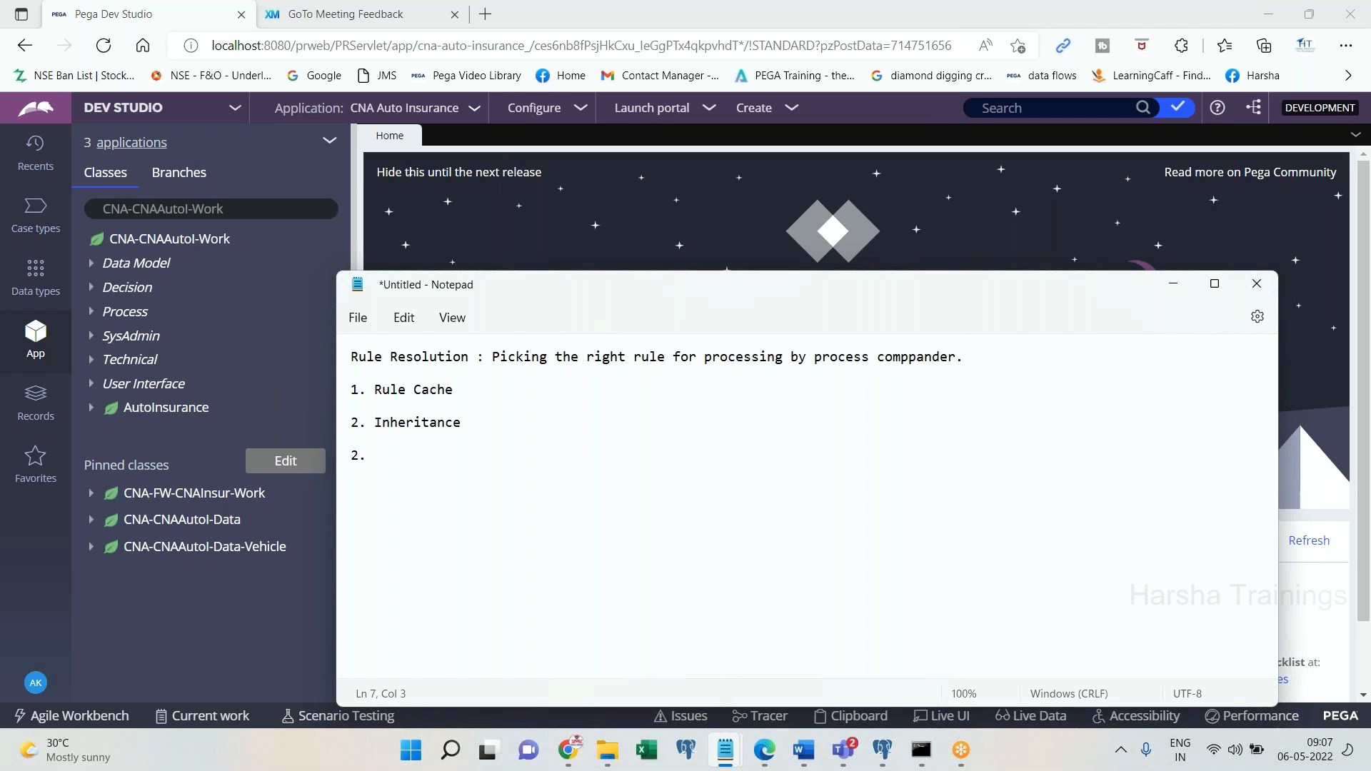
pyautogui.write('Class')
pyautogui.write(' Rule')
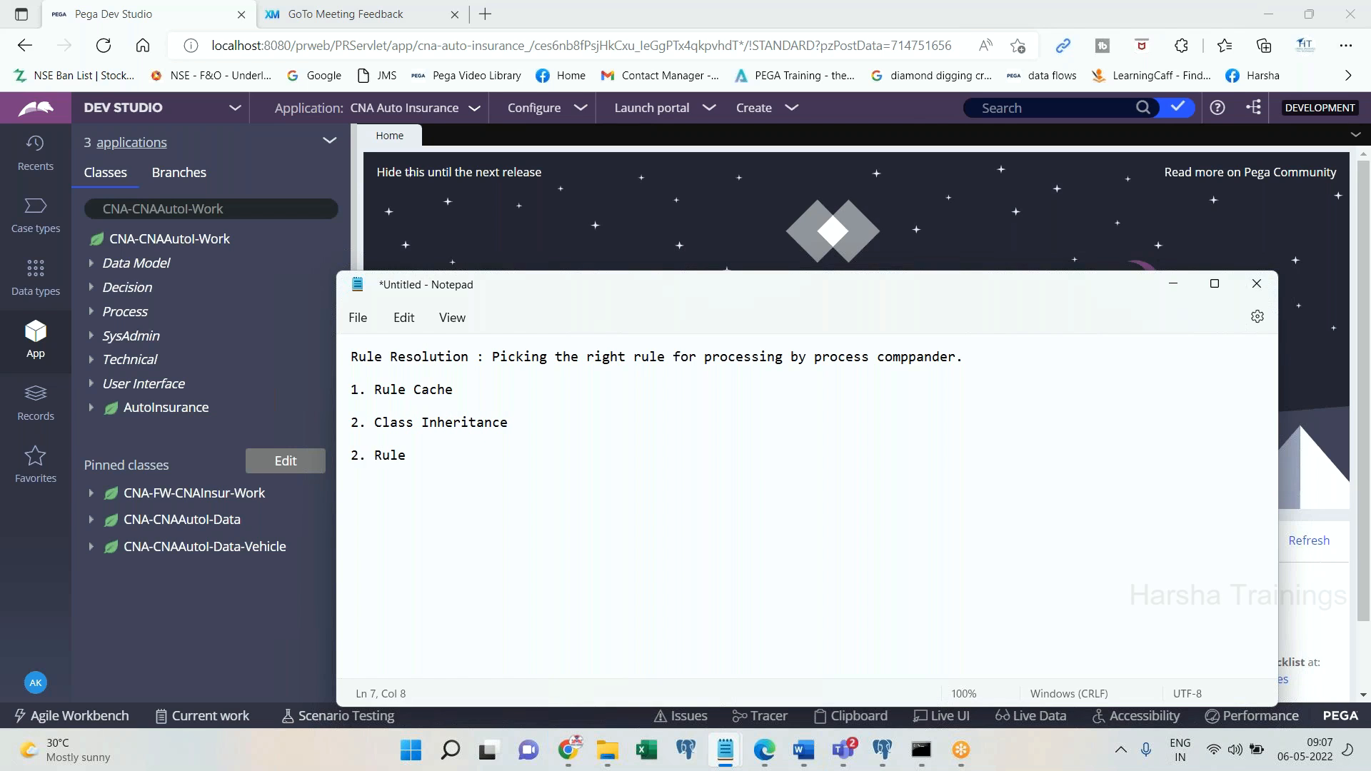
pyautogui.write('Set Heirarchy')
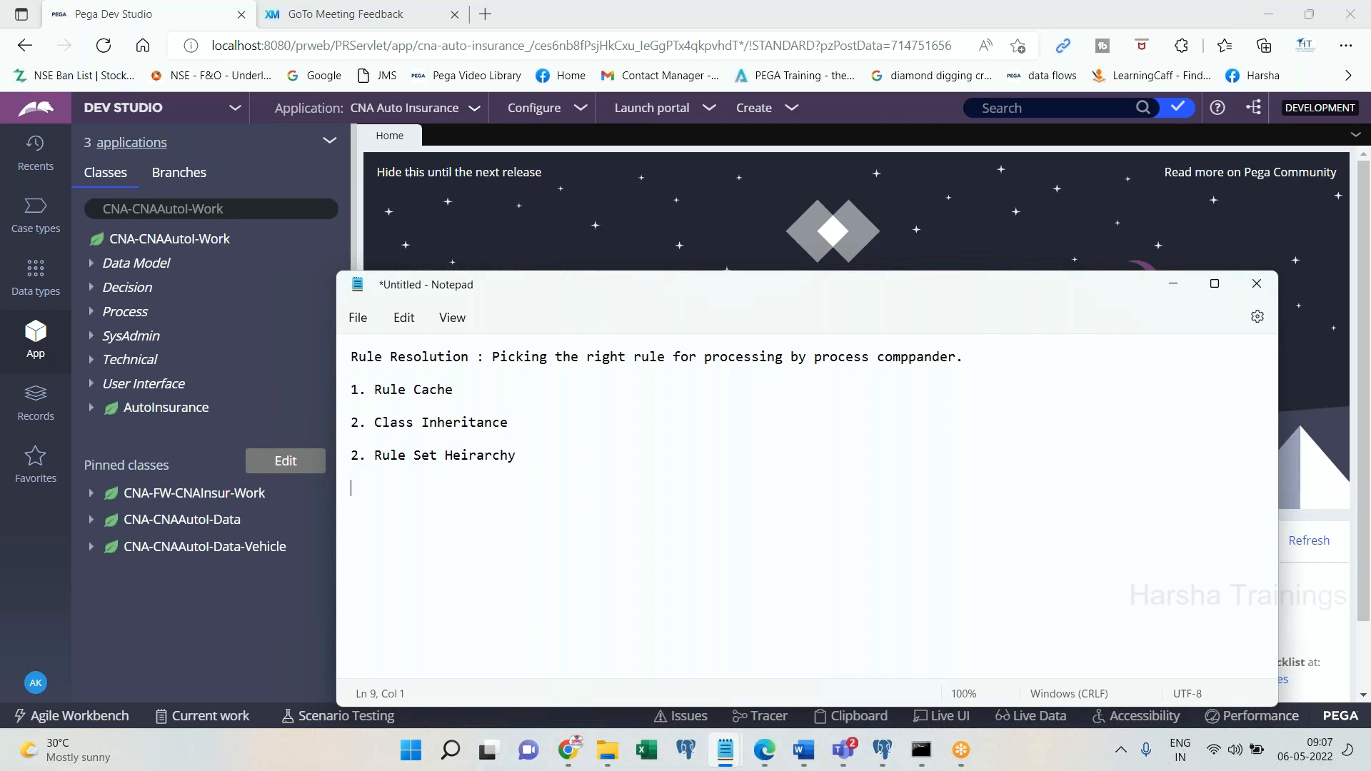
pyautogui.click(366, 454)
pyautogui.write('3')
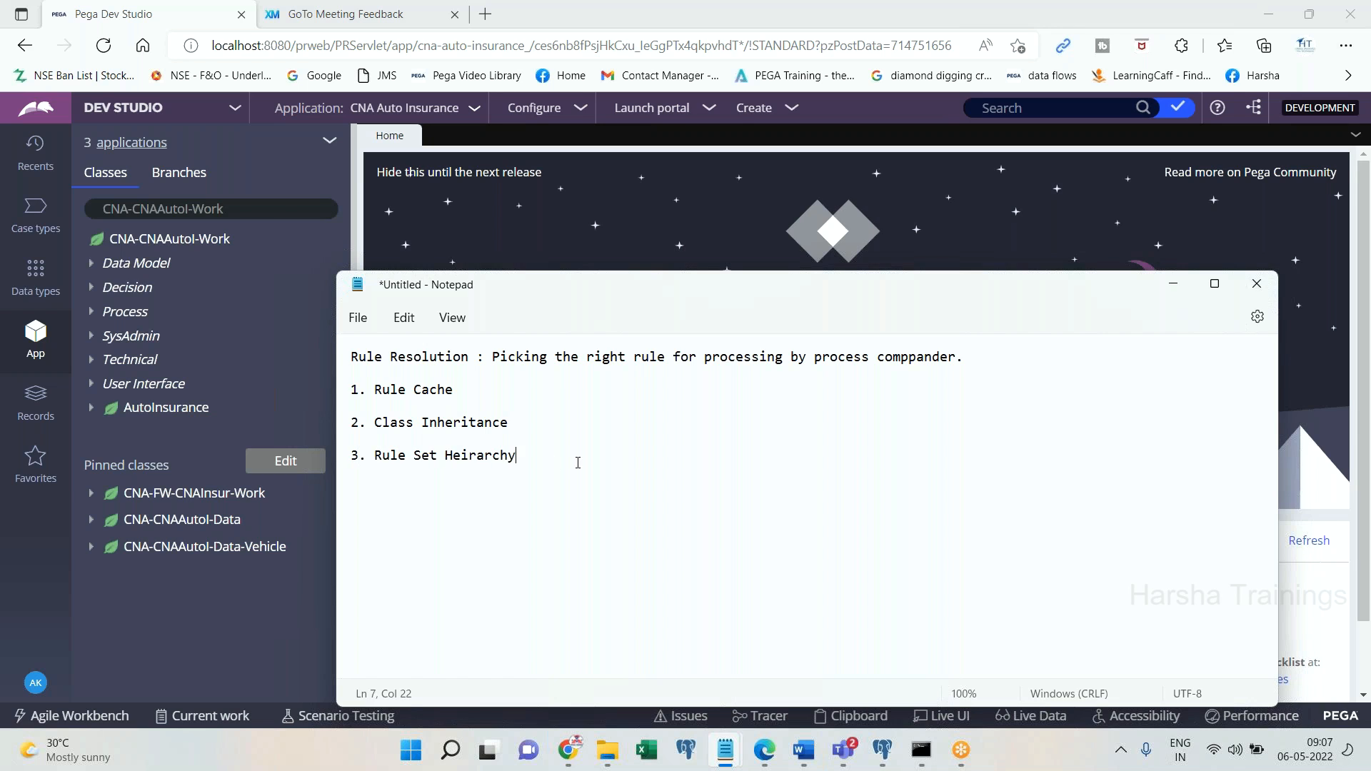
pyautogui.press('enter')
pyautogui.write('4.')
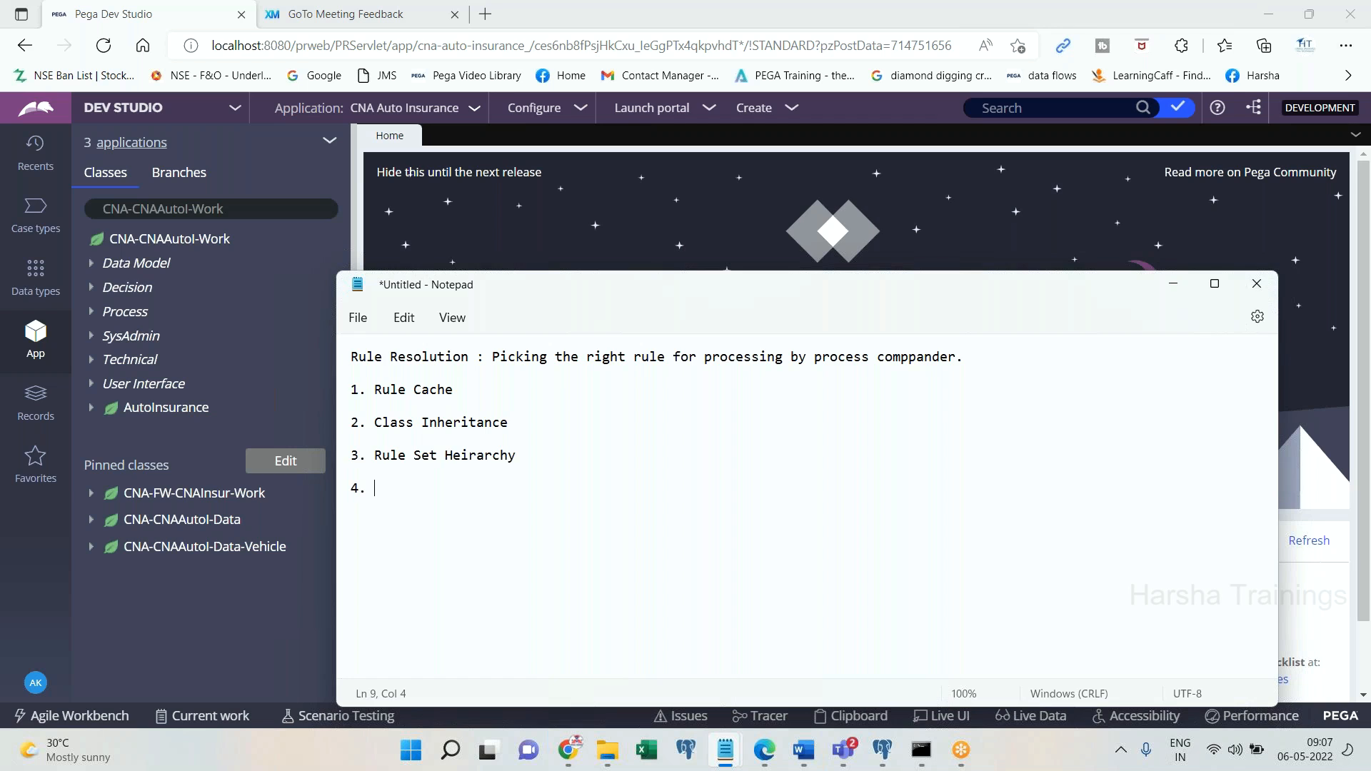
# Add criteria 4. Rule Availability, 5. Circumstance, 6. Rule Authorization, then begin a "Customer" line.
pyautogui.write('Rule')
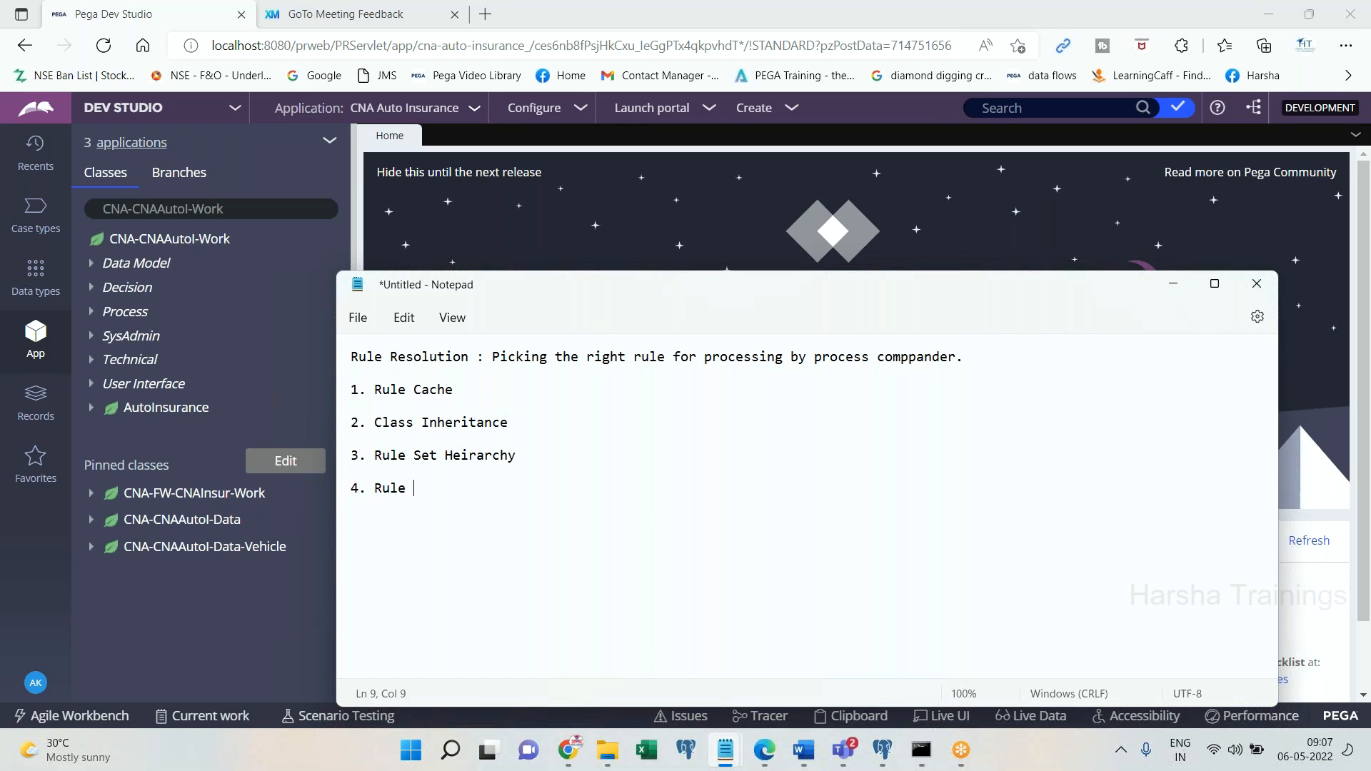
pyautogui.write('Availability')
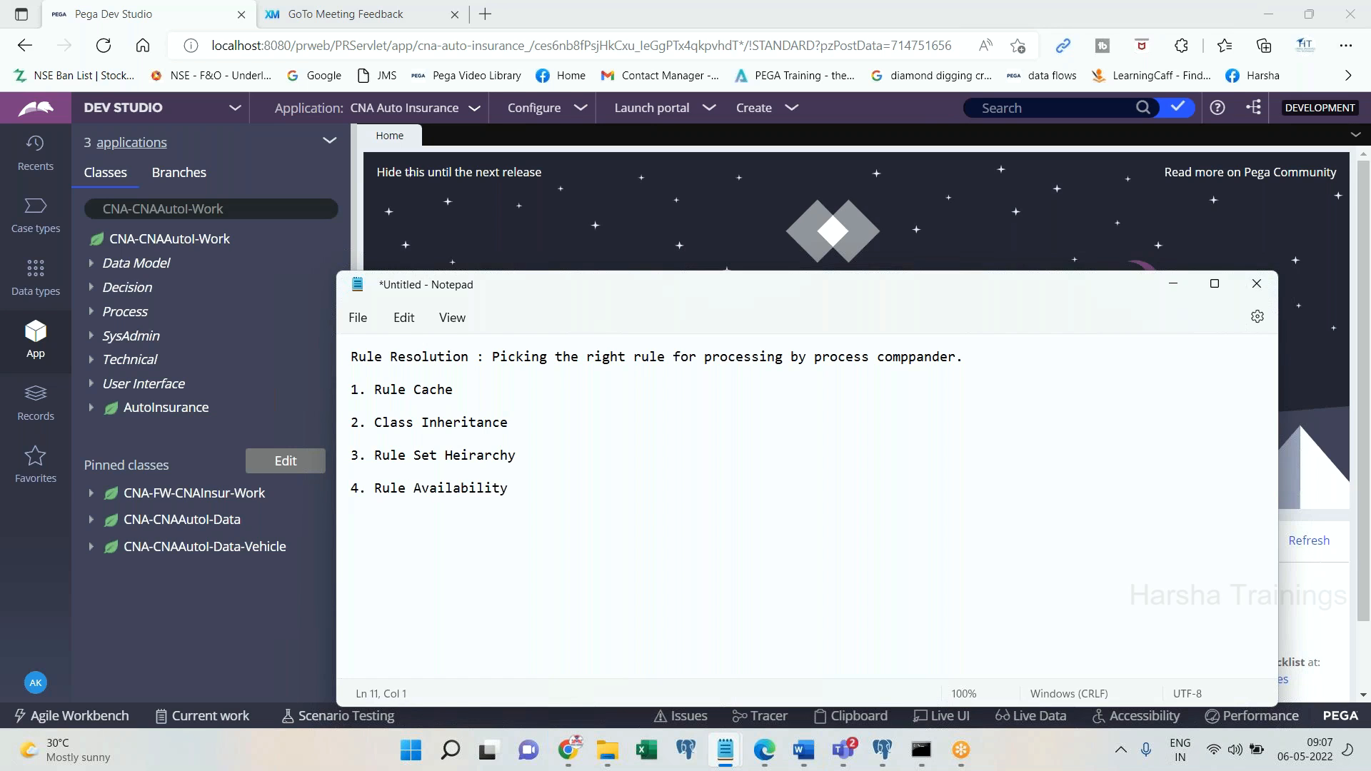
pyautogui.write('5. Cir')
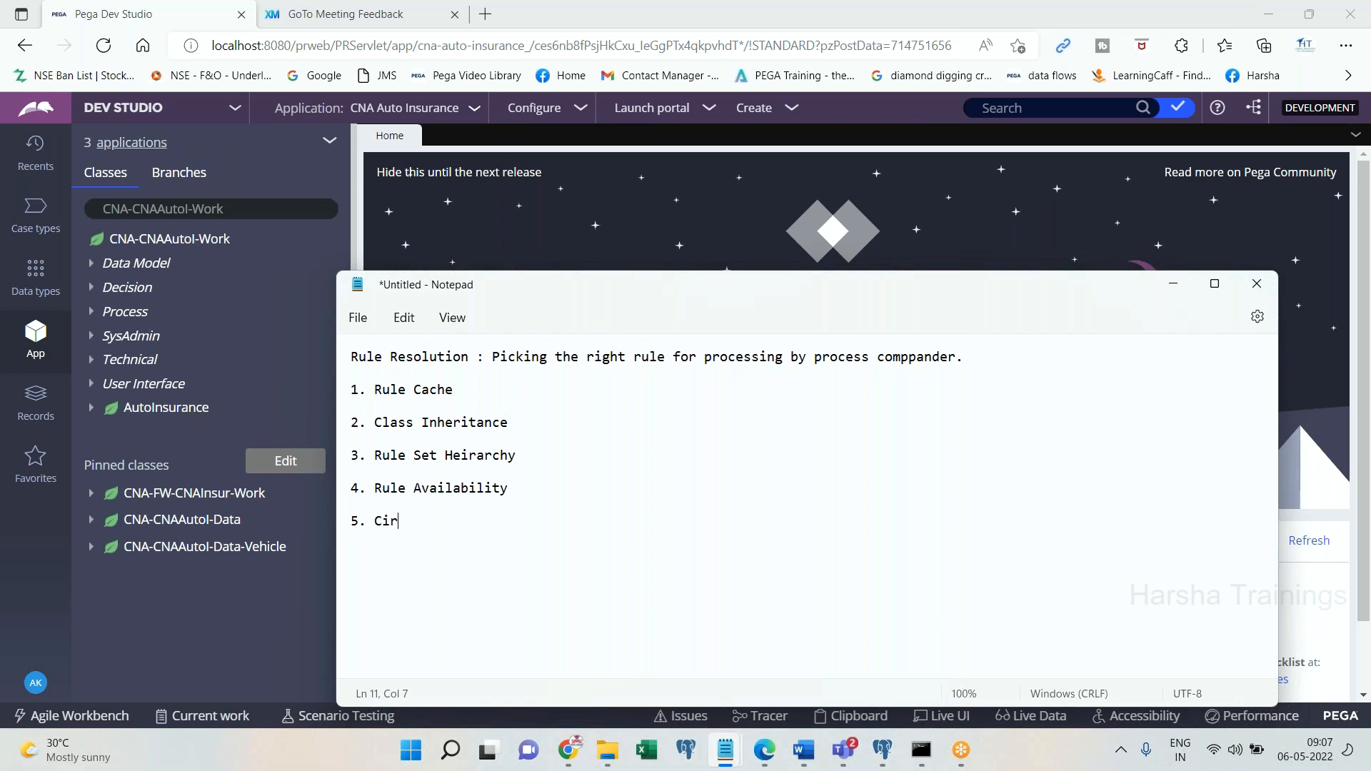
pyautogui.write('cumstance')
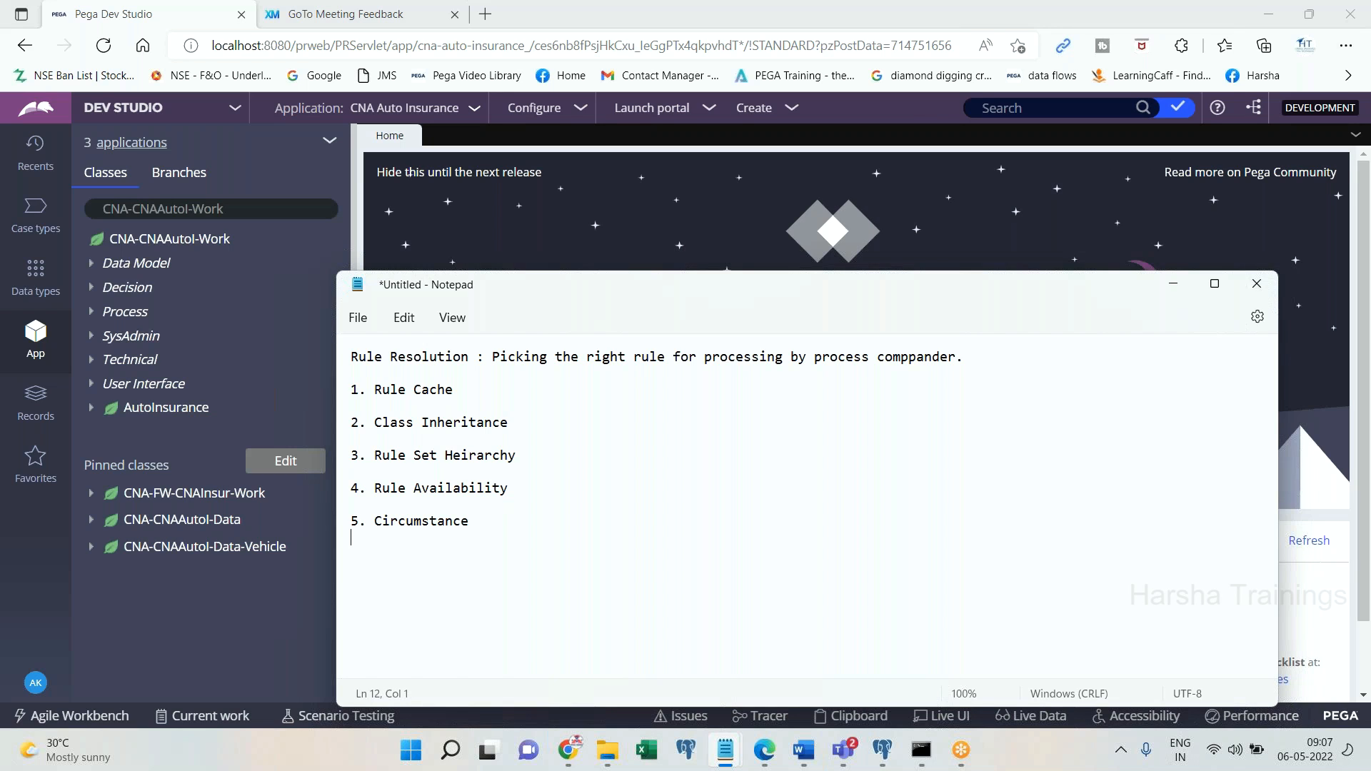
pyautogui.write('5.')
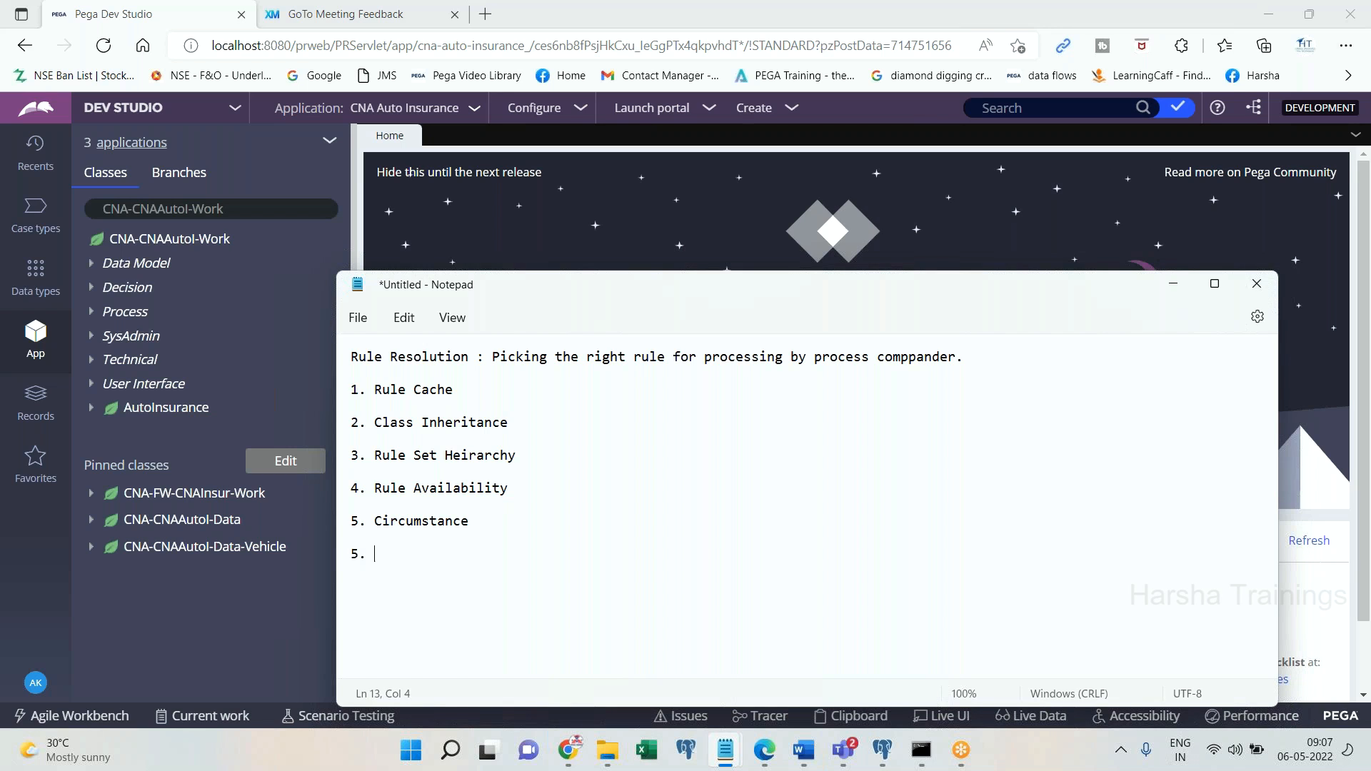
pyautogui.write('Rule')
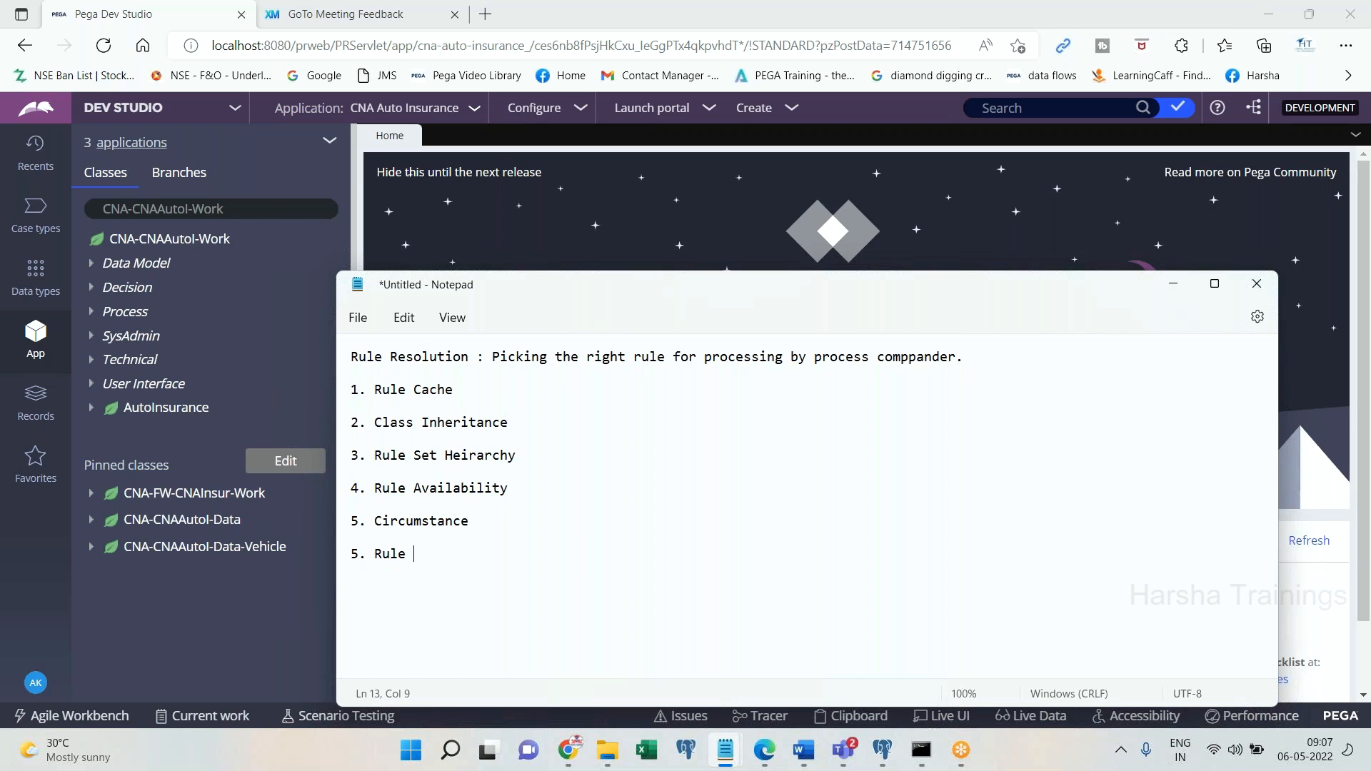
pyautogui.write('Authorization')
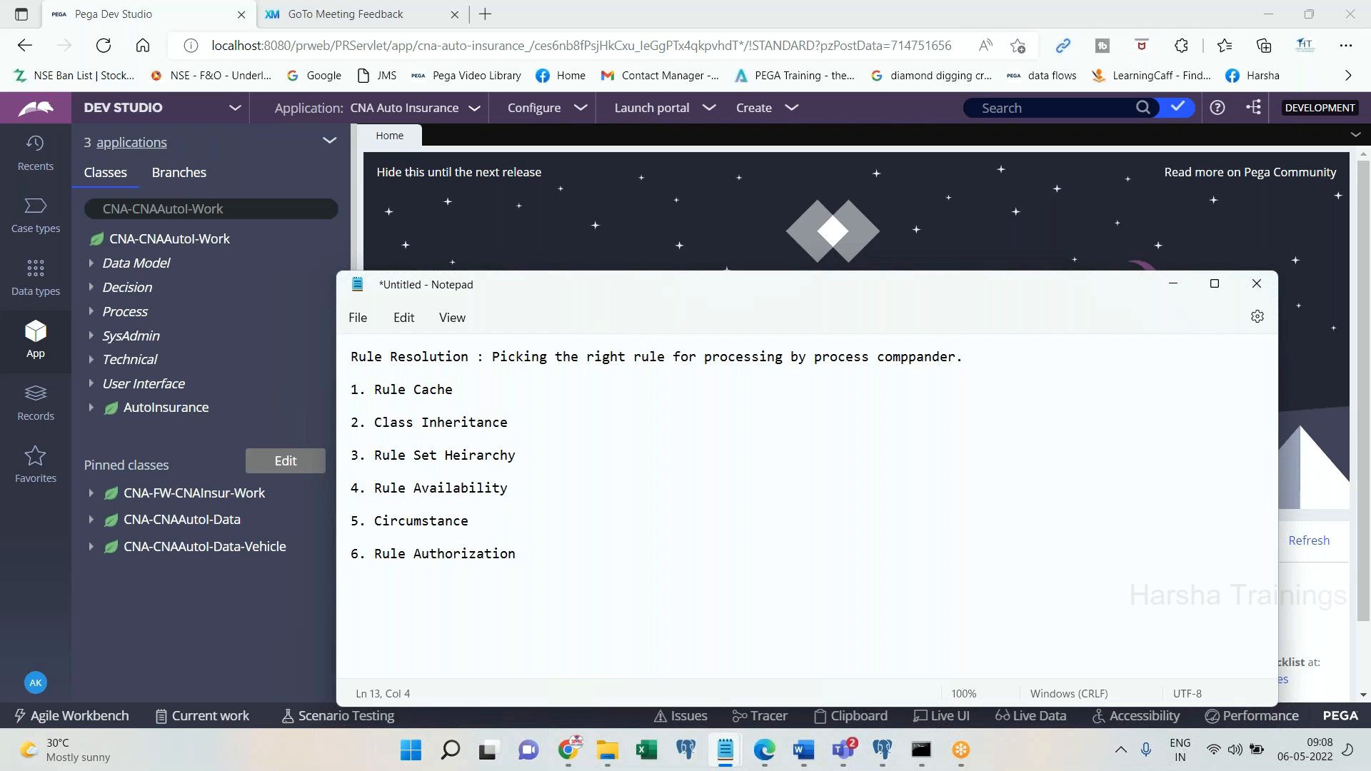
pyautogui.click(374, 554)
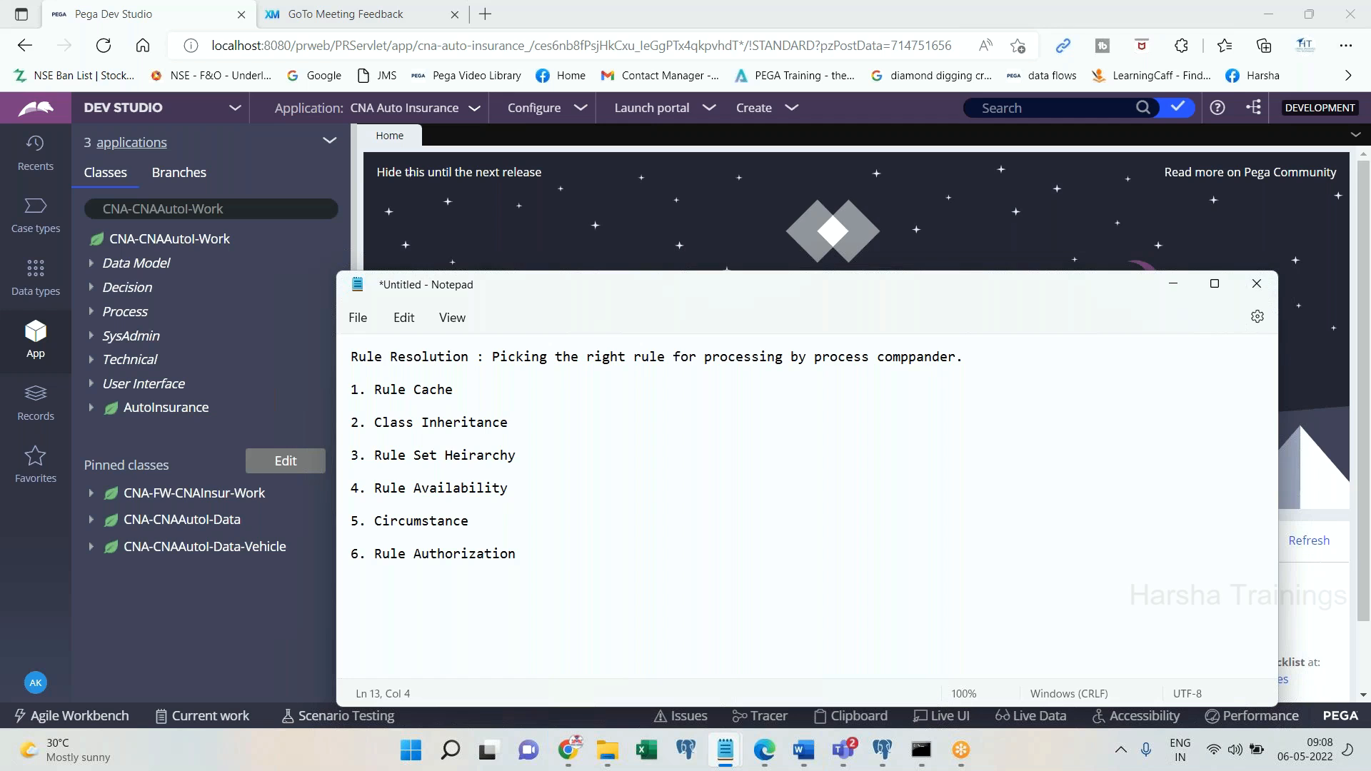
pyautogui.write('Customer')
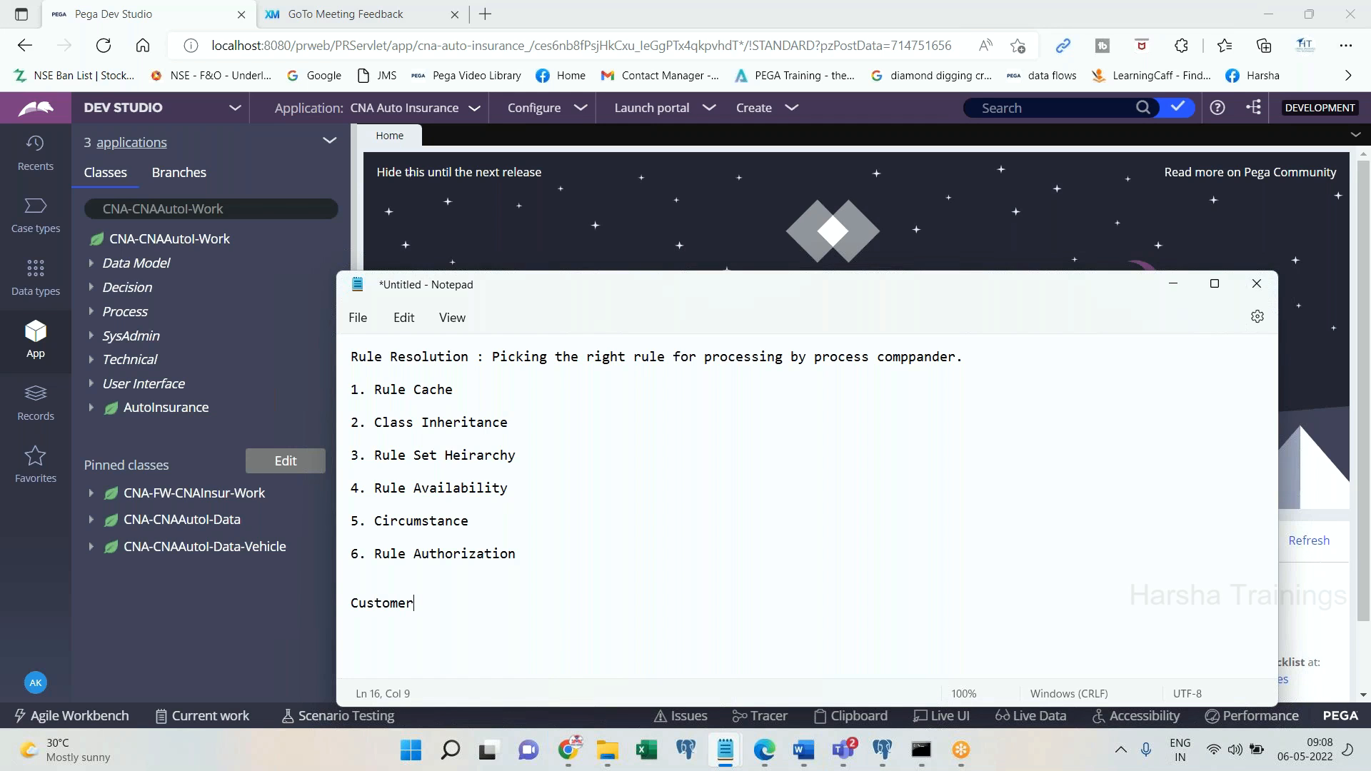
# Complete the "CustomerDetails" line and minimize Notepad to reveal Dev Studio.
pyautogui.write('Details')
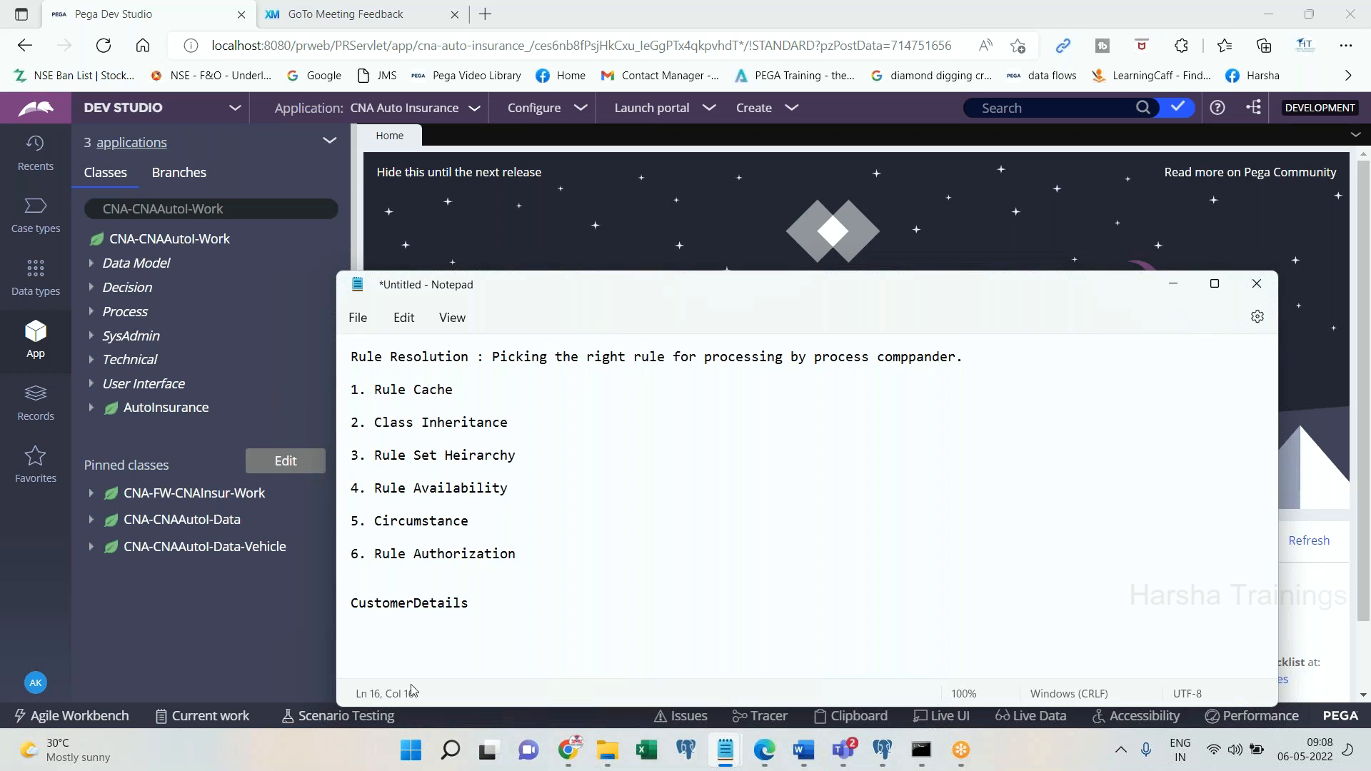
pyautogui.doubleClick(408, 602)
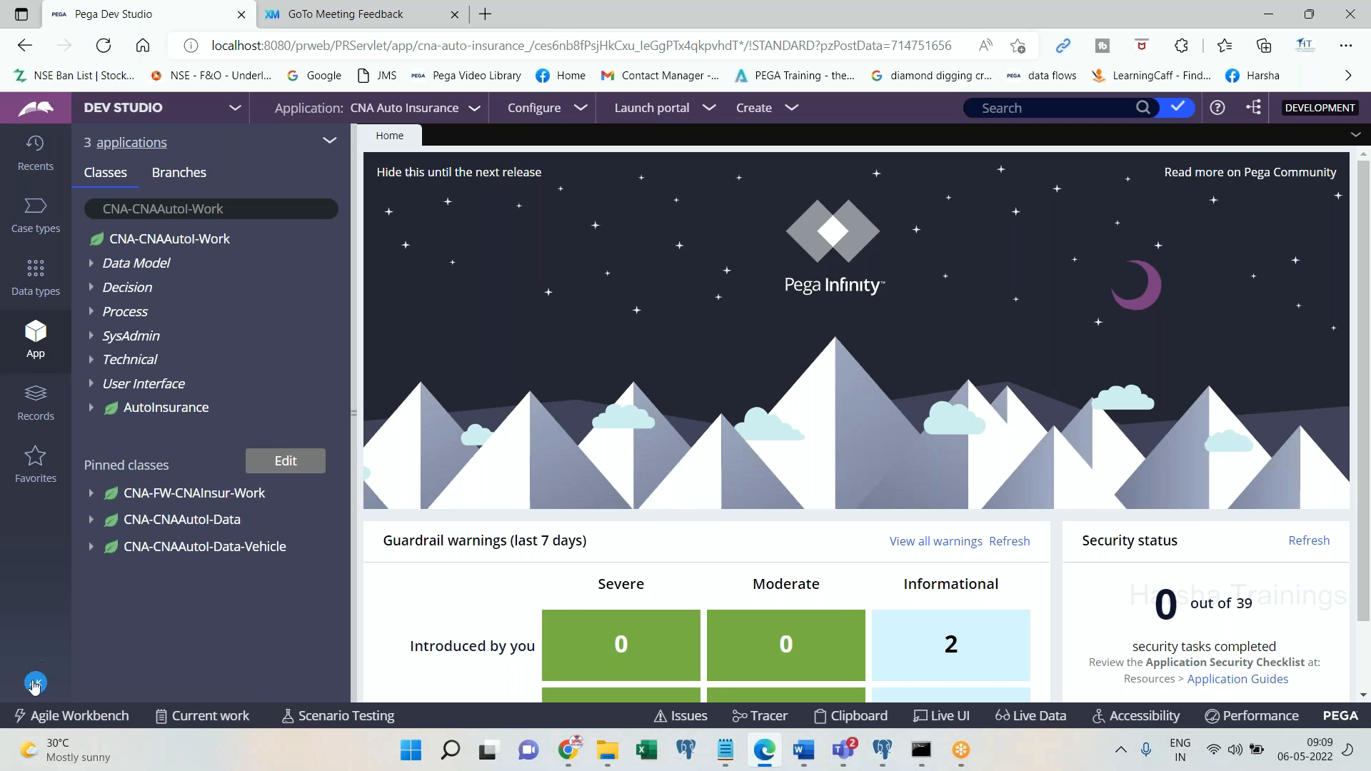
# View the logged-in operator's profile from the avatar menu.
pyautogui.click(35, 684)
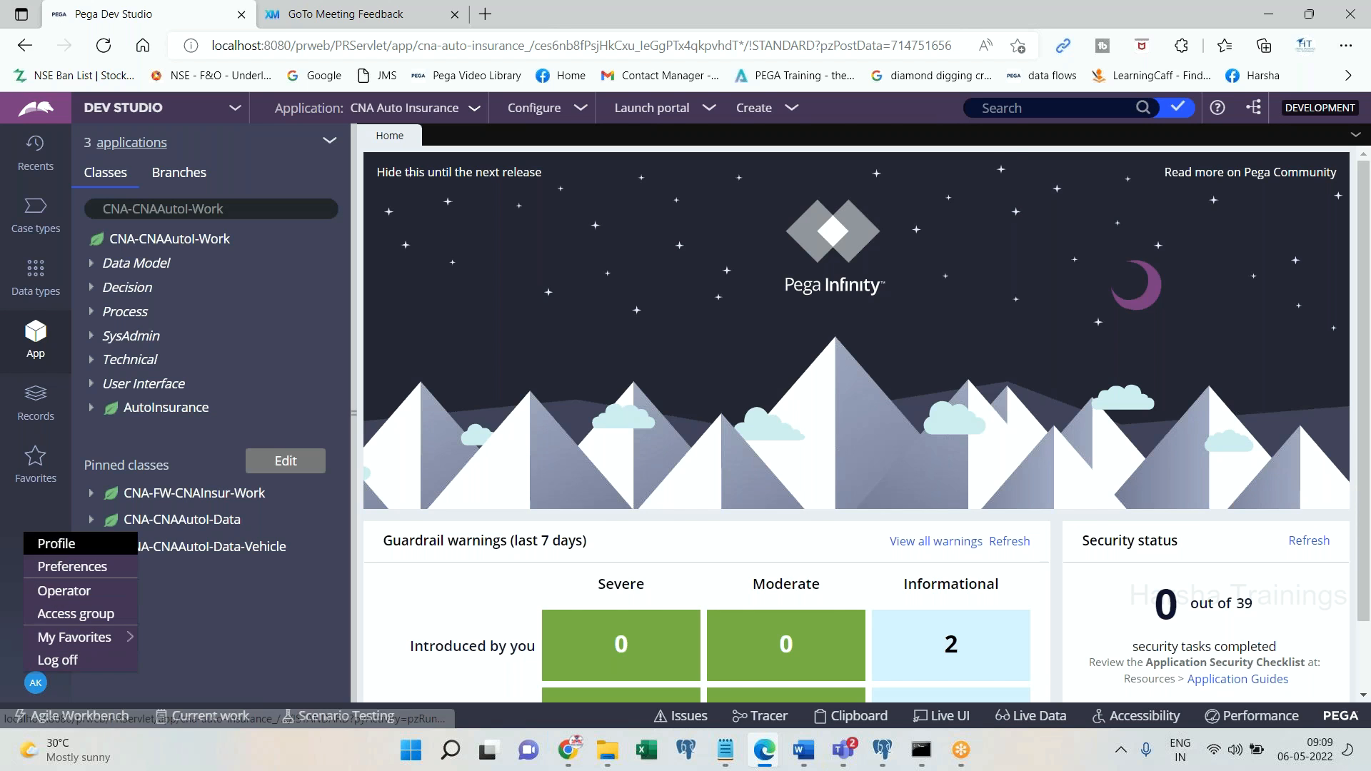
pyautogui.click(55, 542)
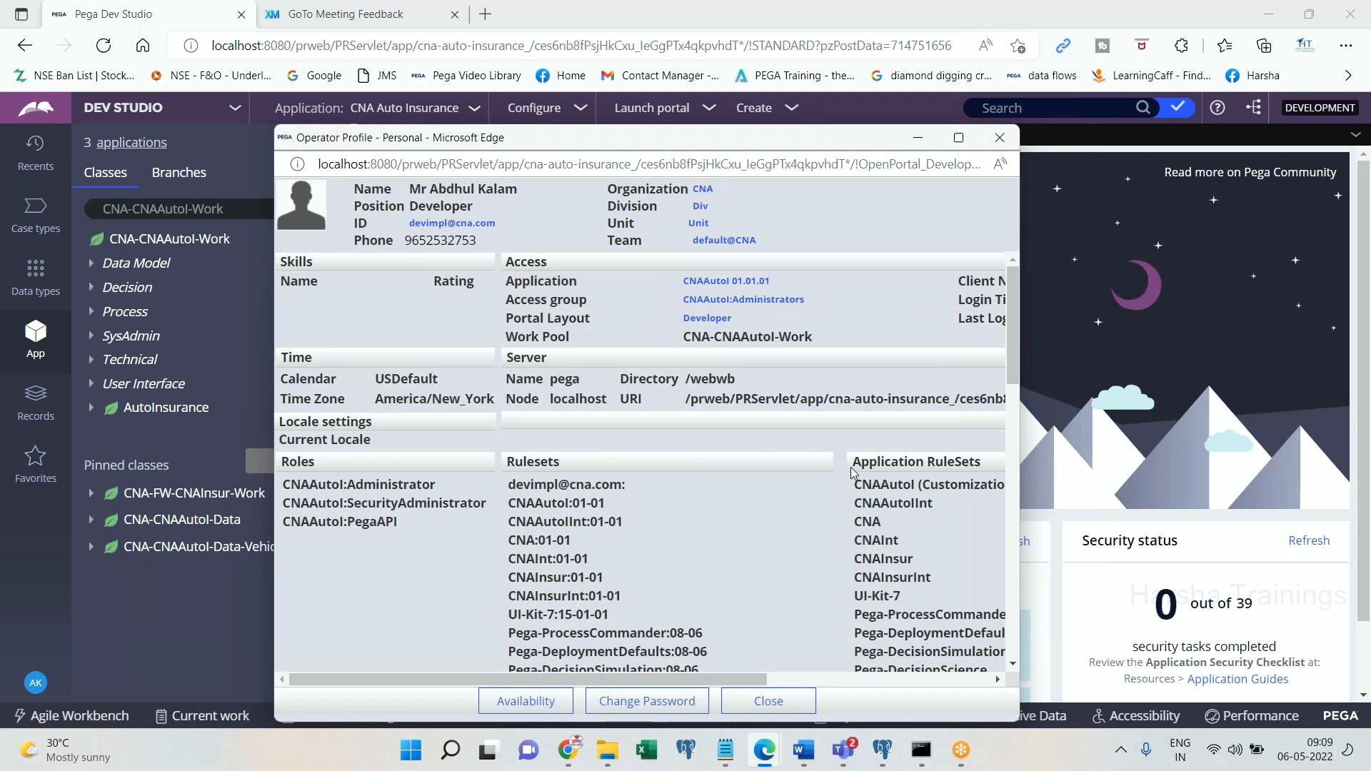